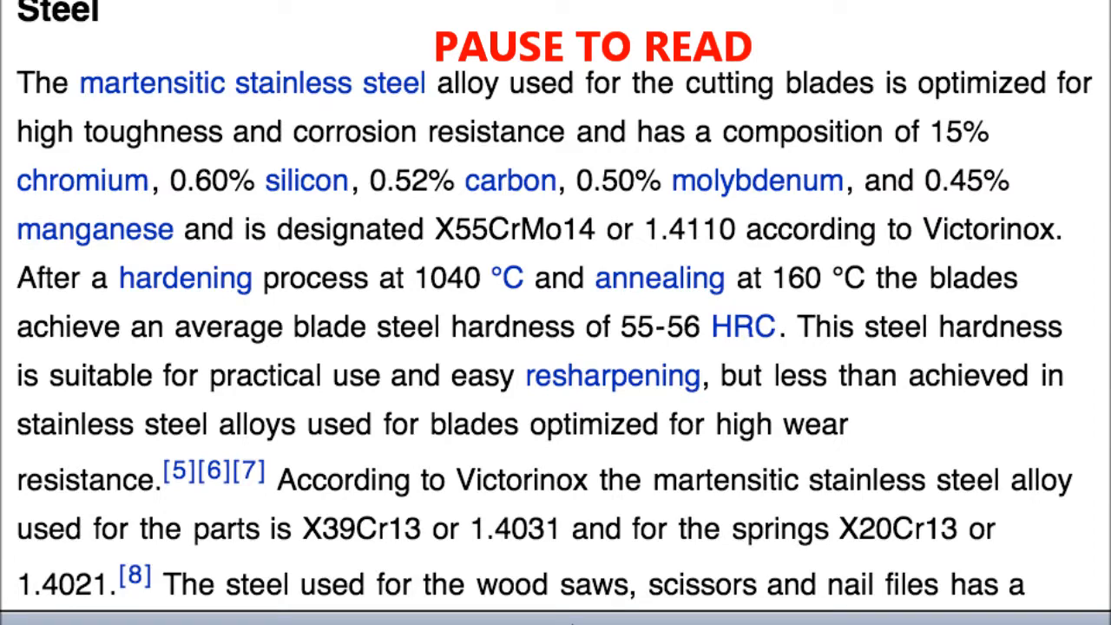
scroll(down, 3)
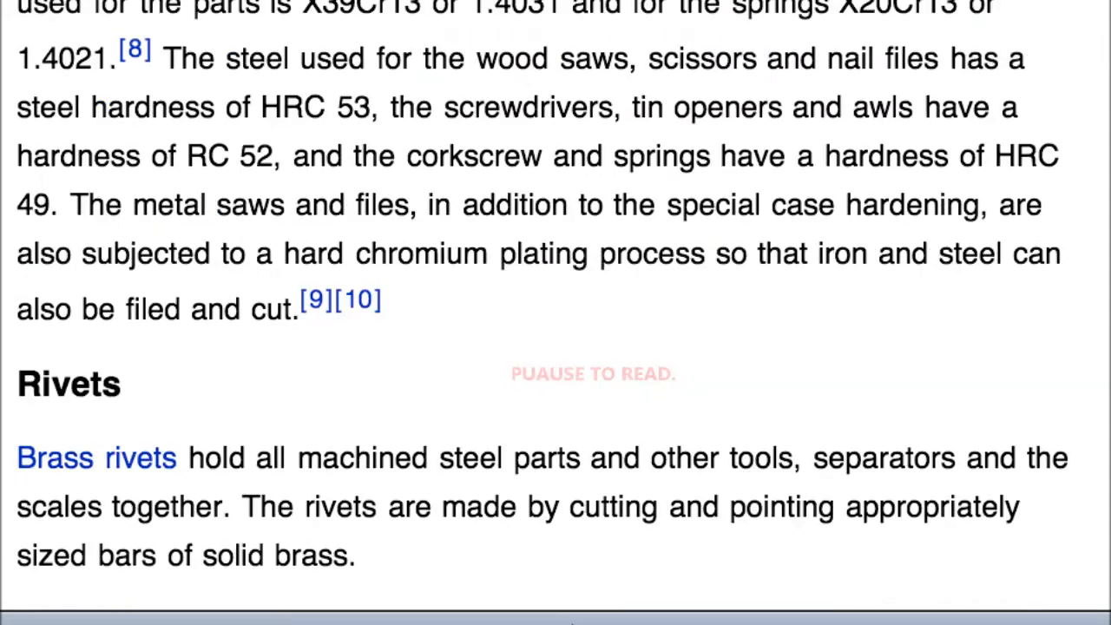